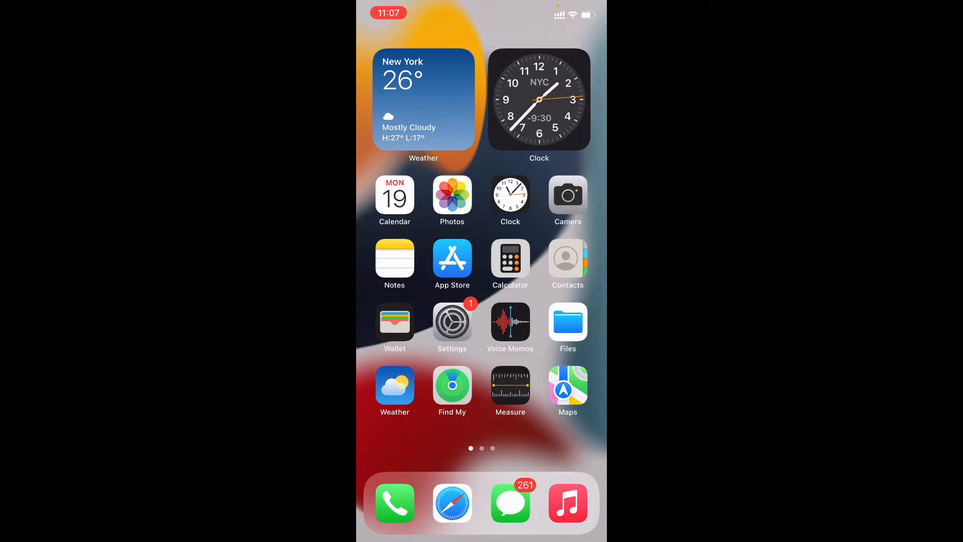
Launch Safari and load the iCloud website at icloud.com.
click(451, 503)
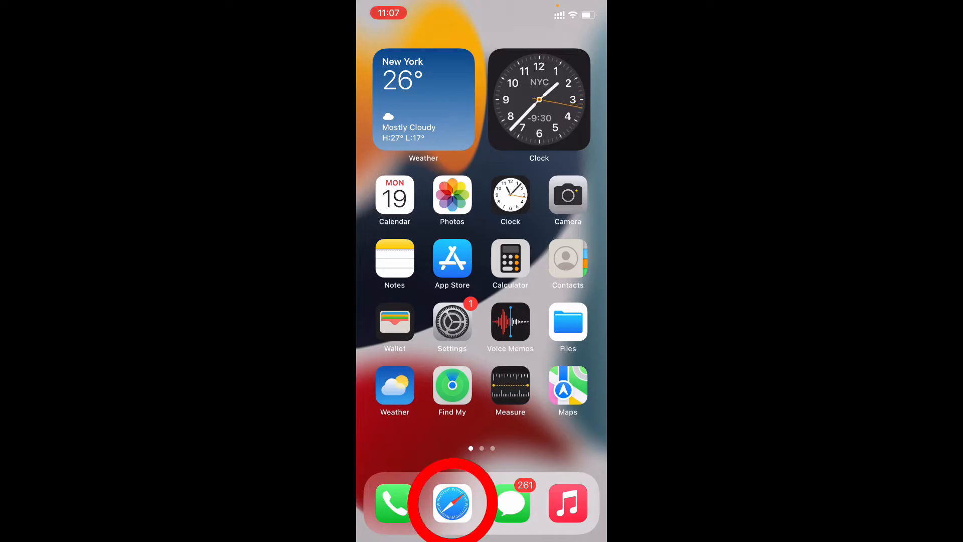
click(452, 503)
text(icloud)
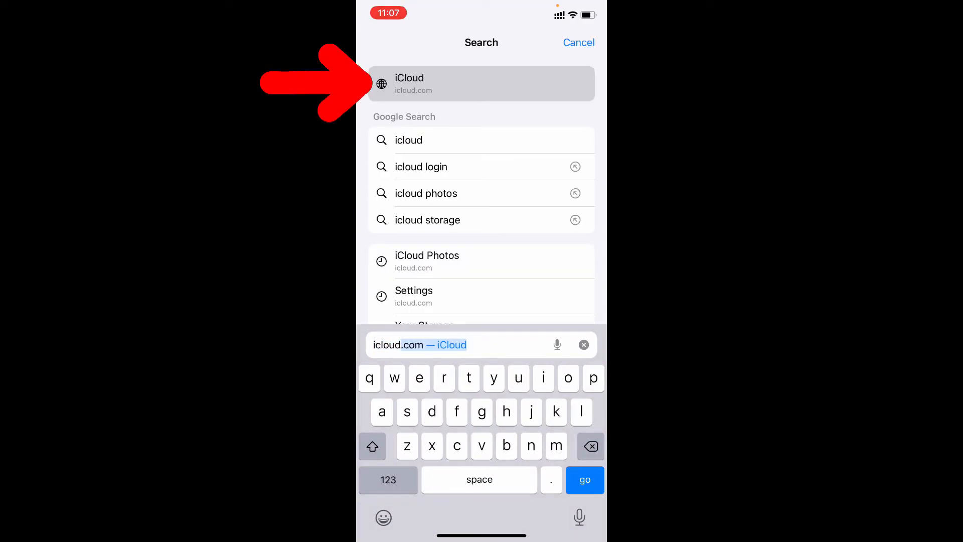
click(481, 84)
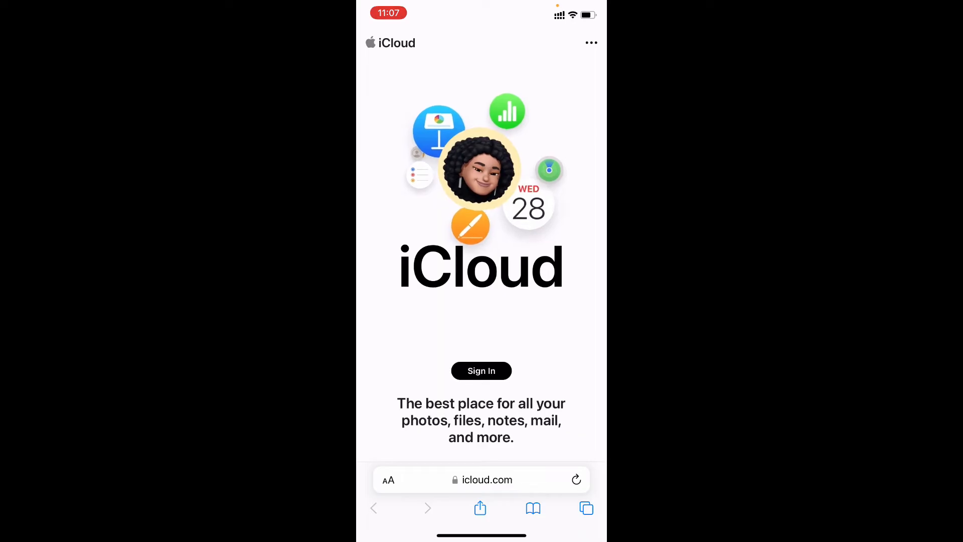
Sign in to iCloud.com and continue with the saved Apple ID.
click(481, 371)
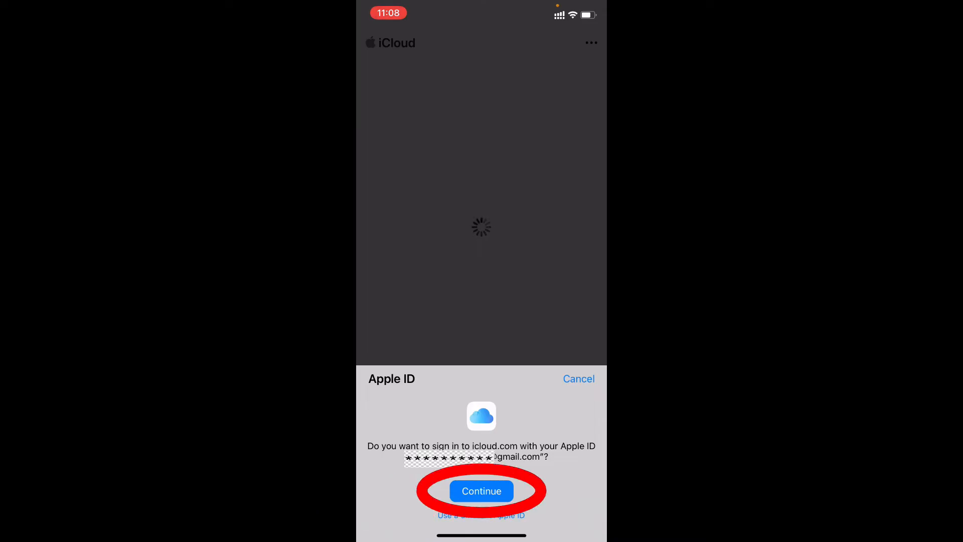
click(481, 491)
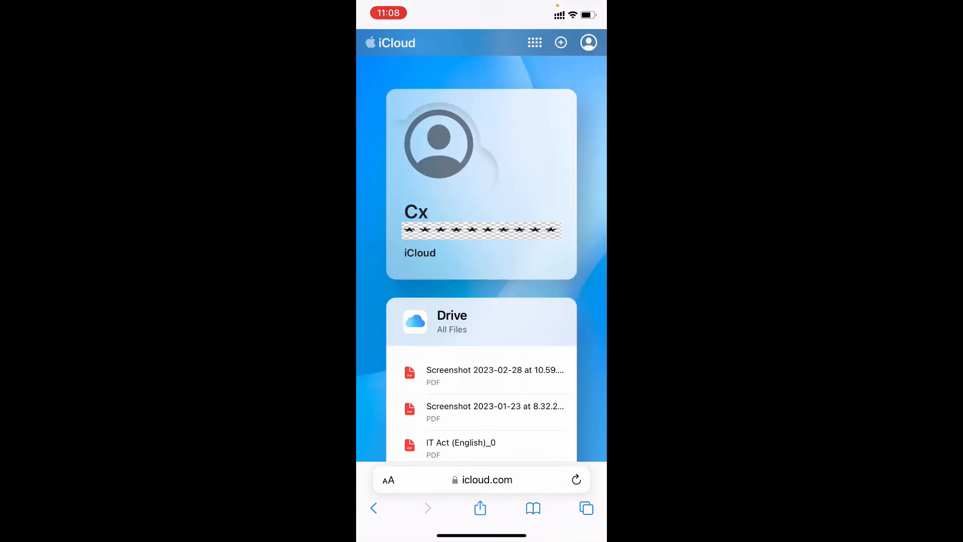
Open a photo from the Photos card, then go back to the 20-photo library.
scroll(down, 3)
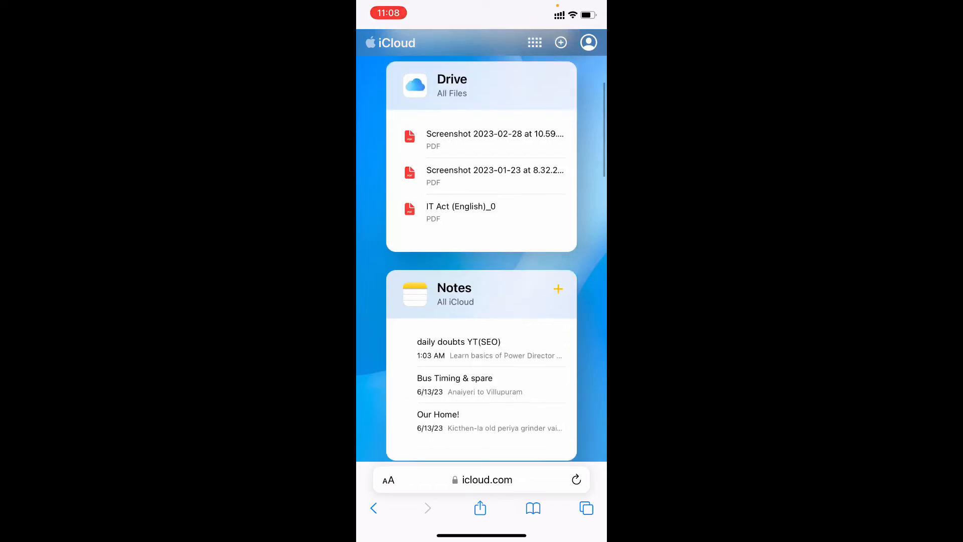
scroll(down, 3)
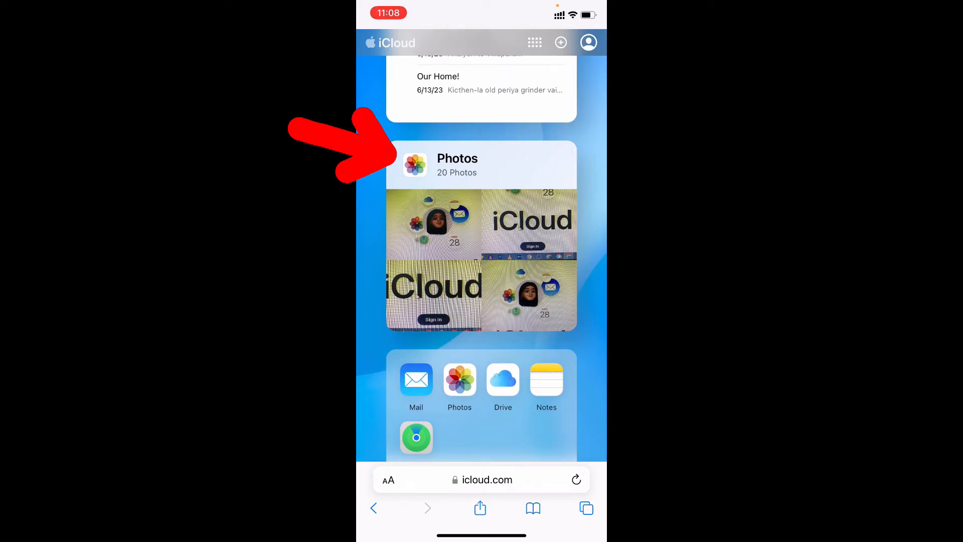
click(457, 165)
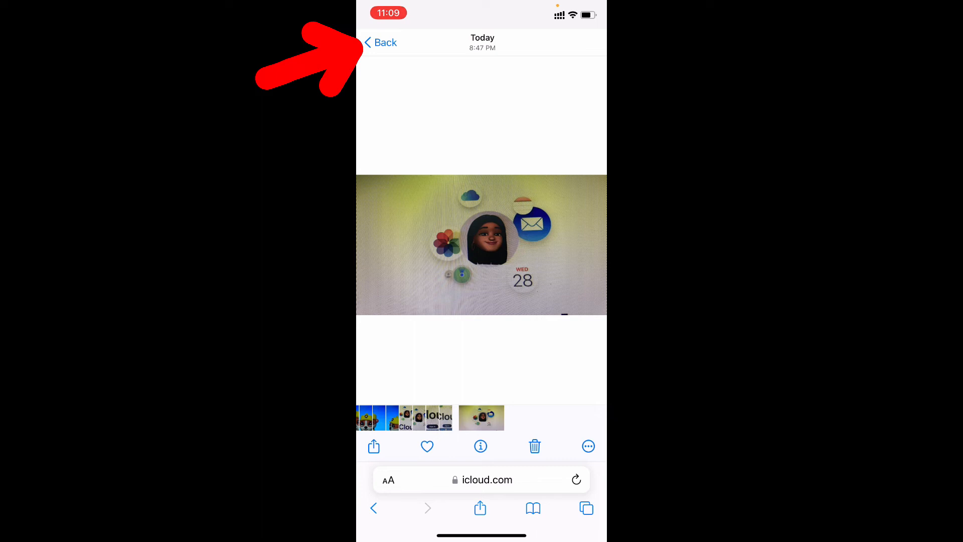
click(380, 43)
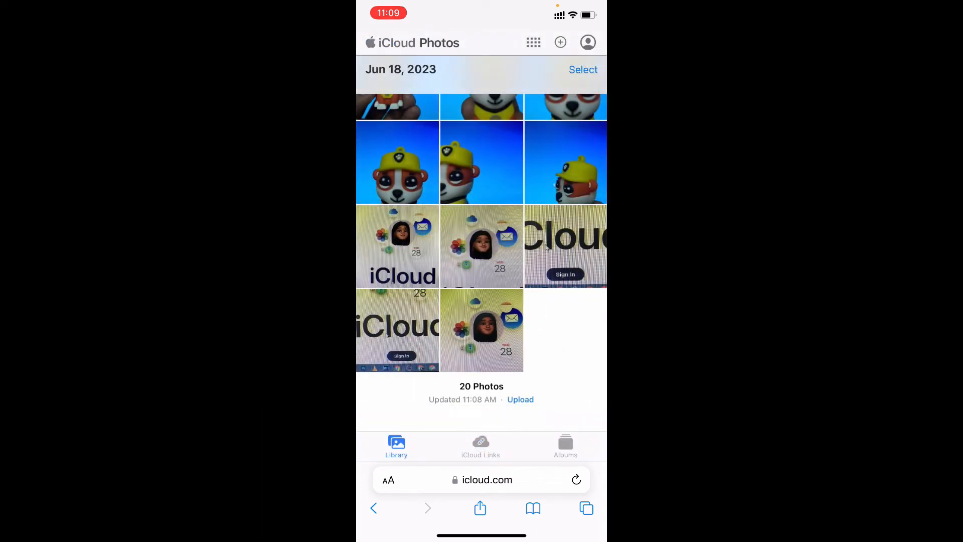
Scroll the iCloud Photos library and select all 20 photos.
scroll(down, 3)
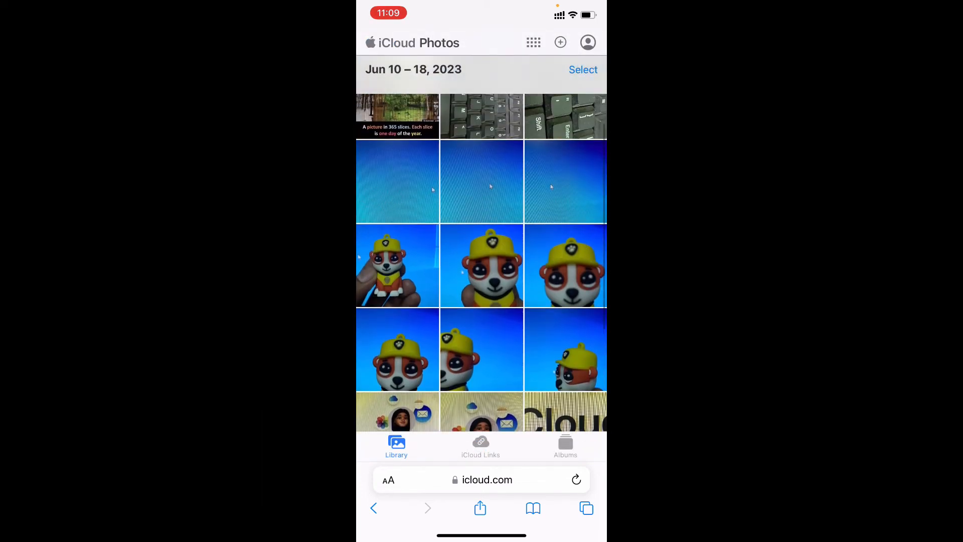
scroll(down, 3)
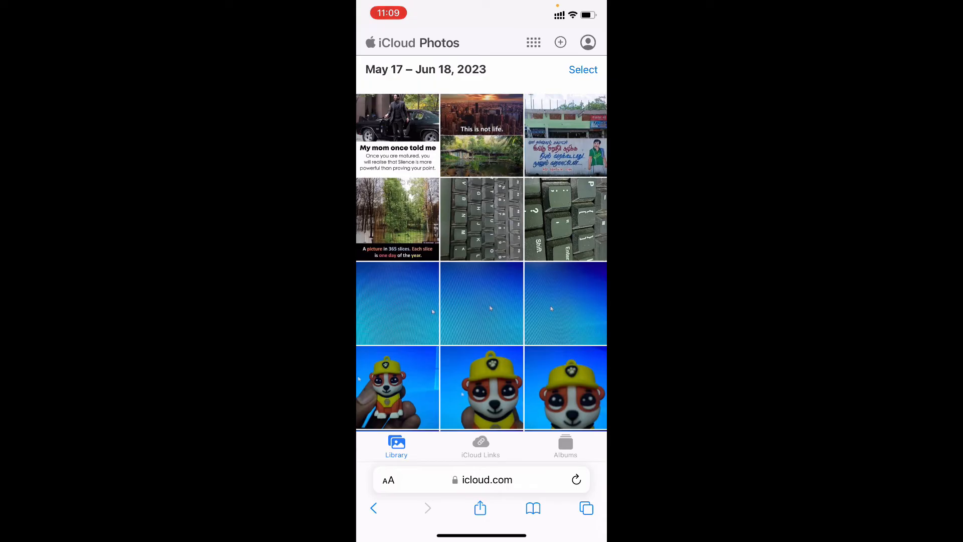
click(582, 69)
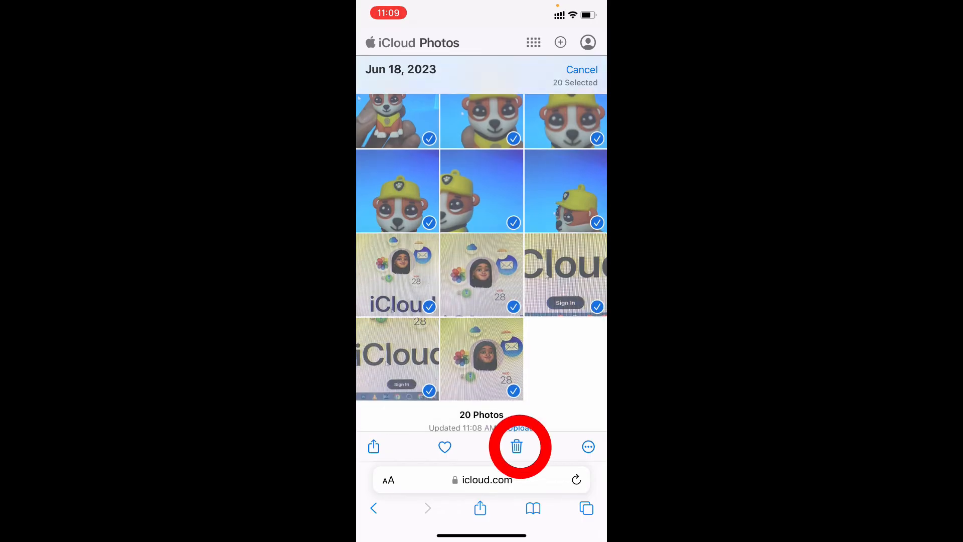
Delete the 20 selected photos from all devices, confirming the alerts.
click(517, 447)
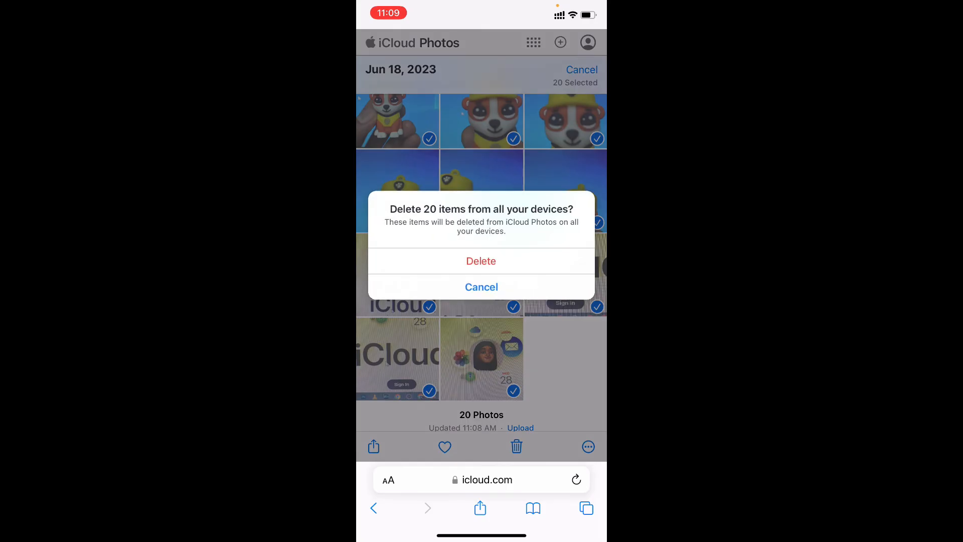
click(481, 261)
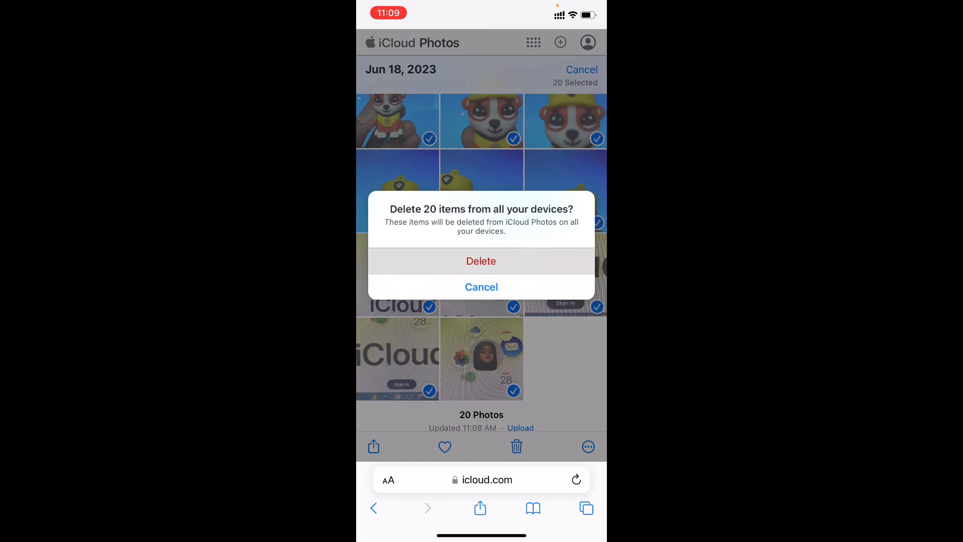
click(481, 261)
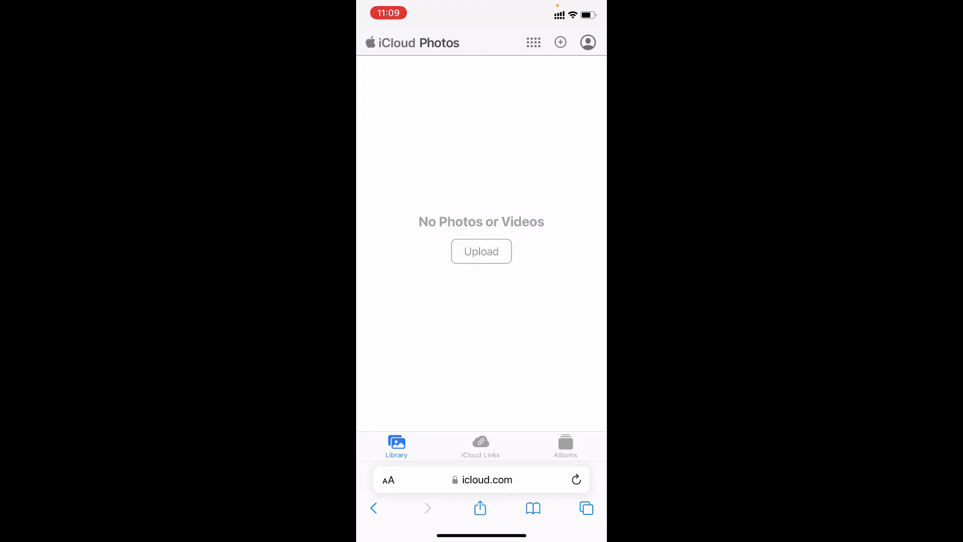
click(565, 443)
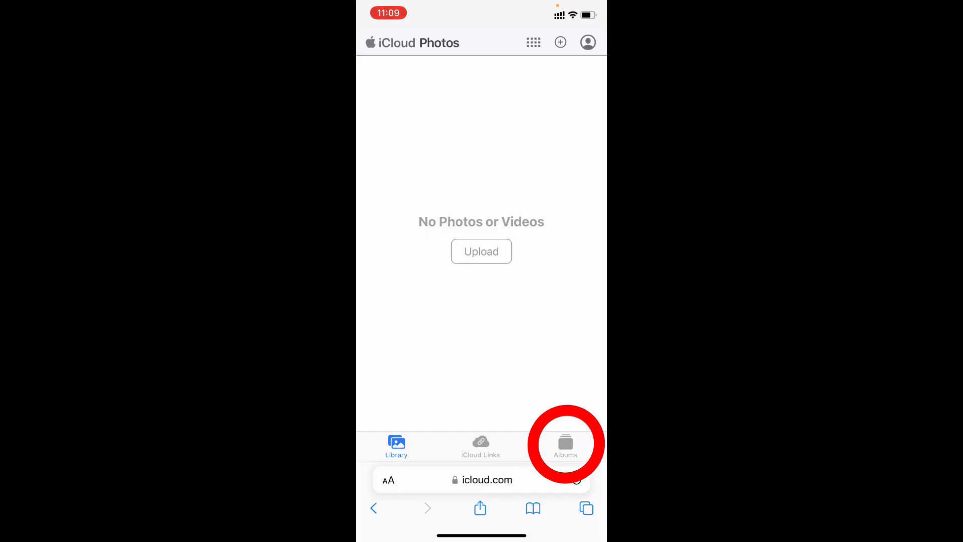
Open the Recently Deleted album from the Albums tab.
click(565, 445)
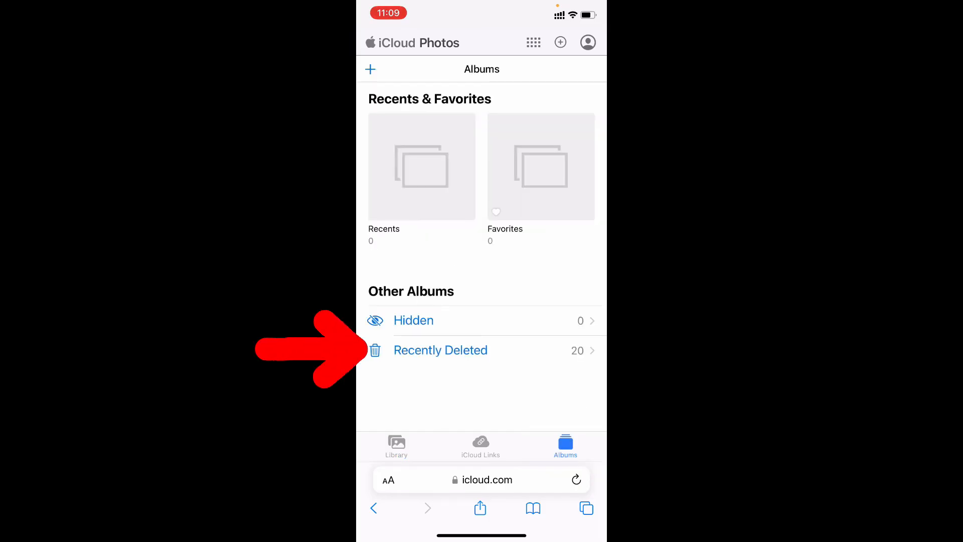
click(441, 350)
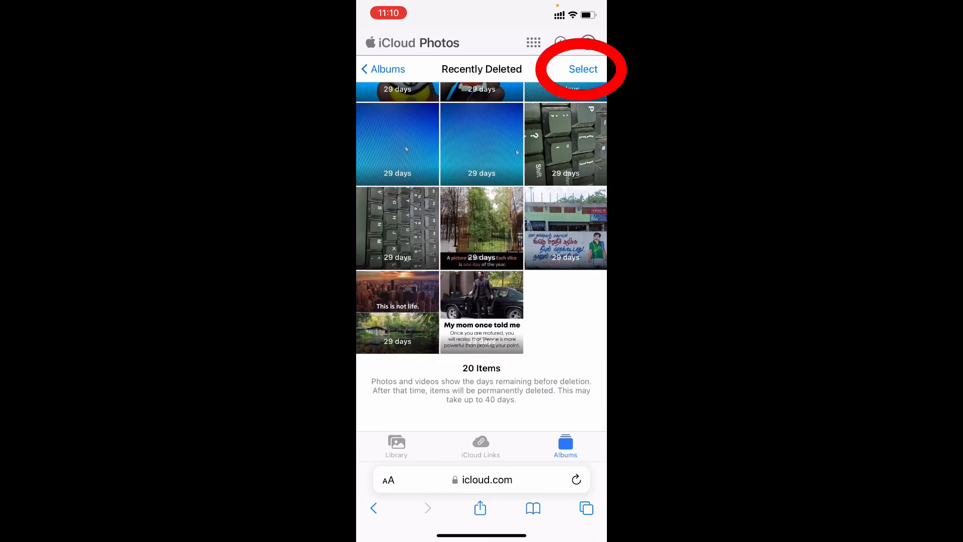
Select all 20 items in Recently Deleted and confirm permanent deletion.
click(582, 69)
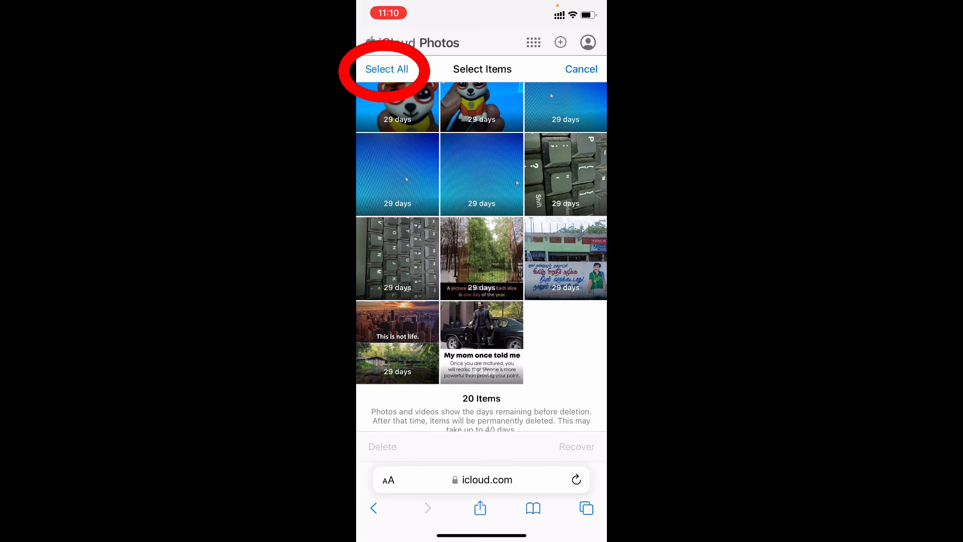
click(386, 69)
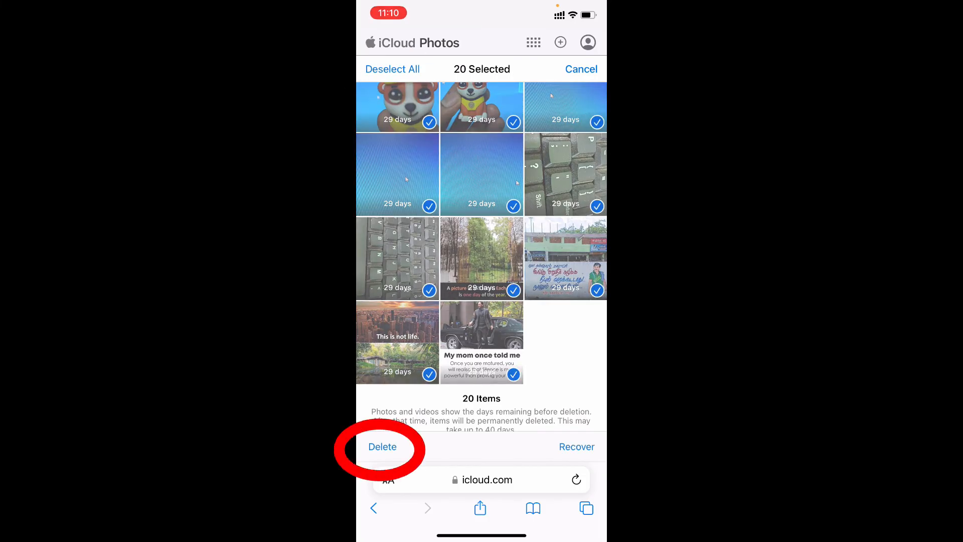
click(383, 446)
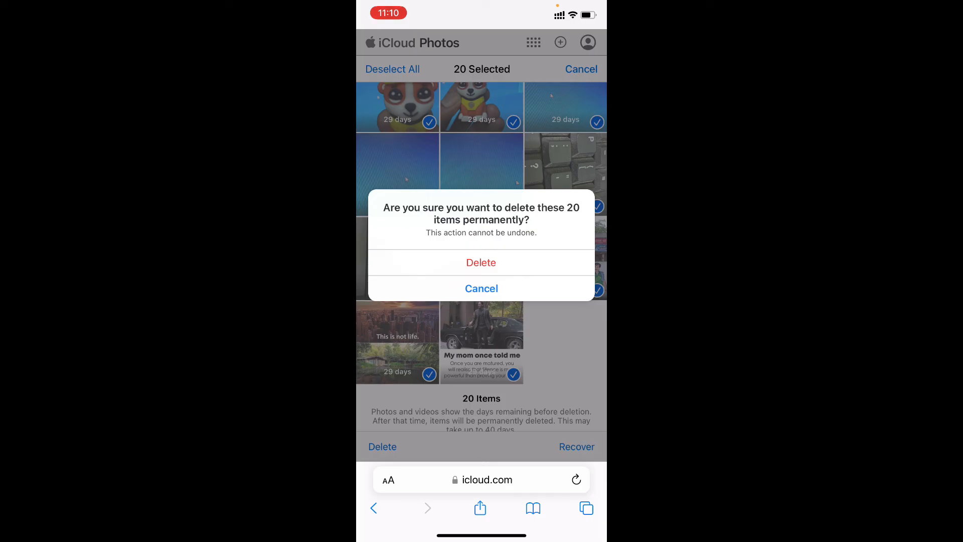
click(482, 288)
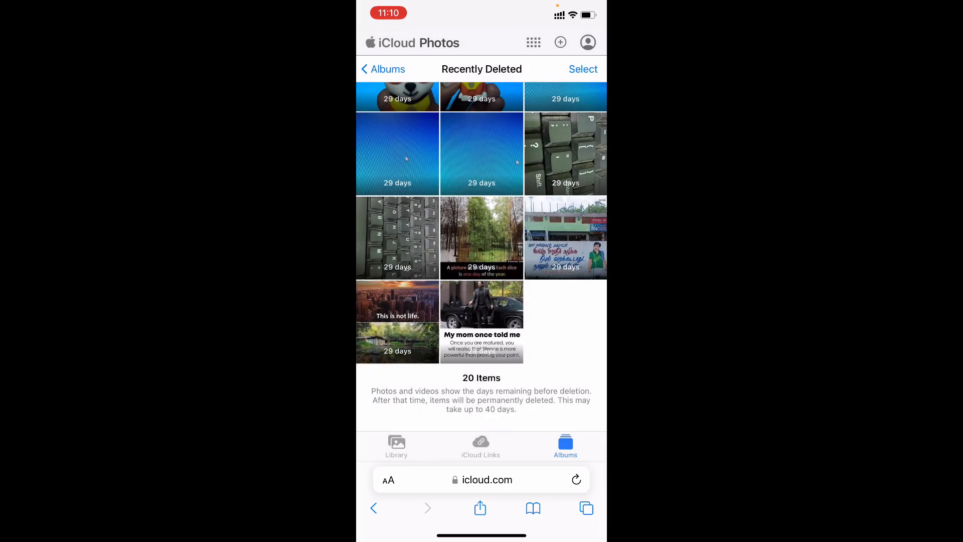